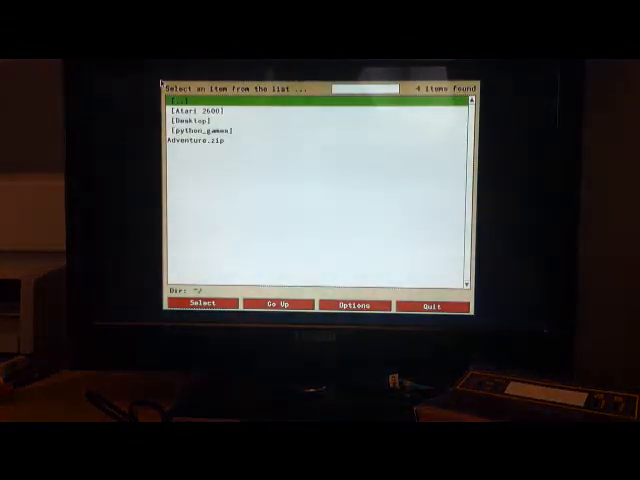
# - Enter the games folder and launch Barnstorming from the Atari 2600 file list
pyautogui.doubleClick(204, 108)
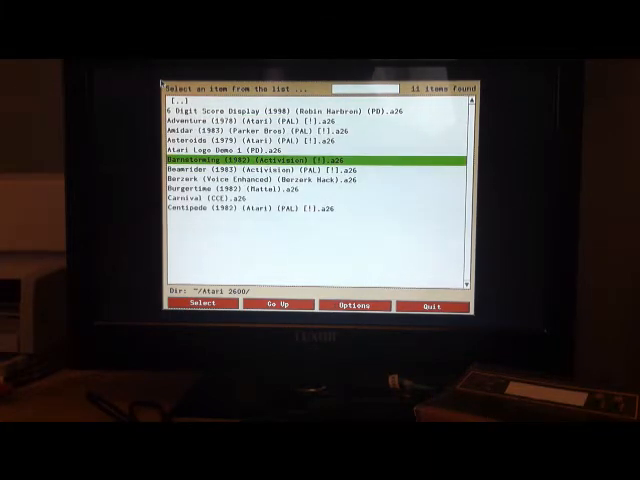
pyautogui.click(196, 304)
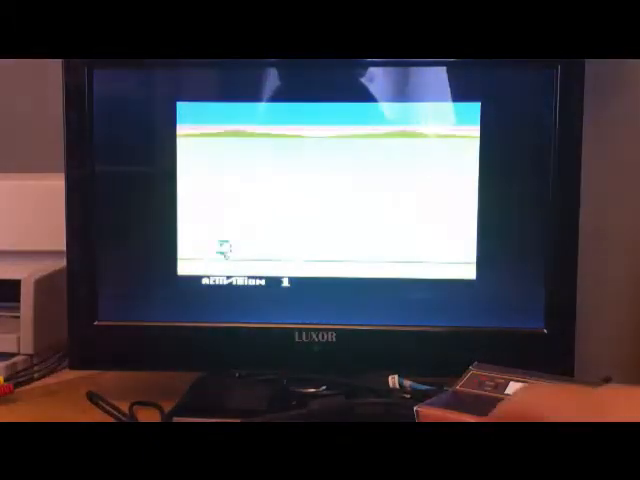